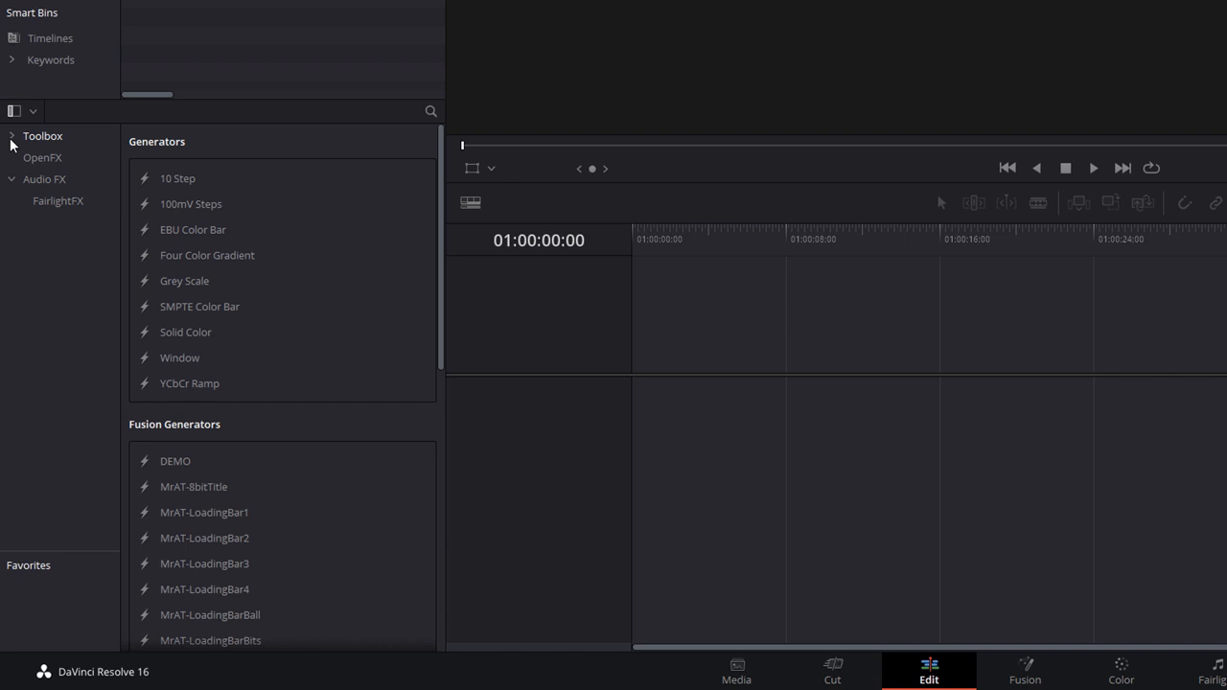
Add a Text+ title to the timeline showing 'Title' with its Inspector settings visible
click(12, 134)
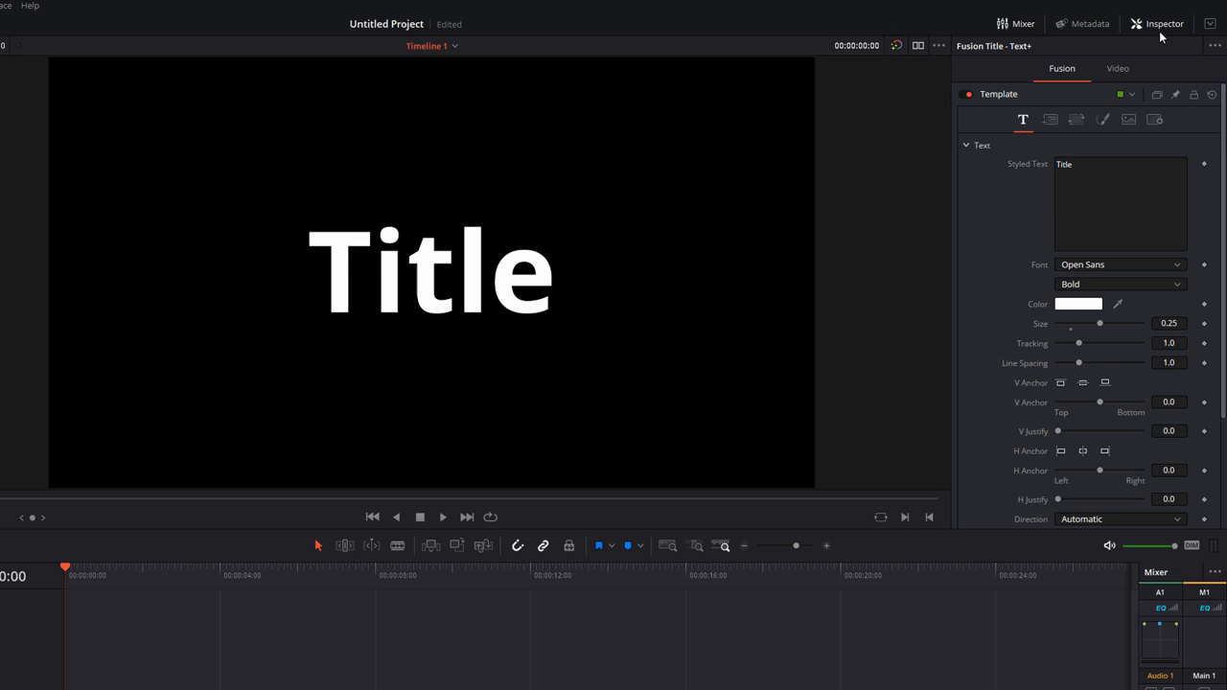
Make the title read STRANGER THINGS in red Benguiat with line spacing about 0.65
text(STRANGER)
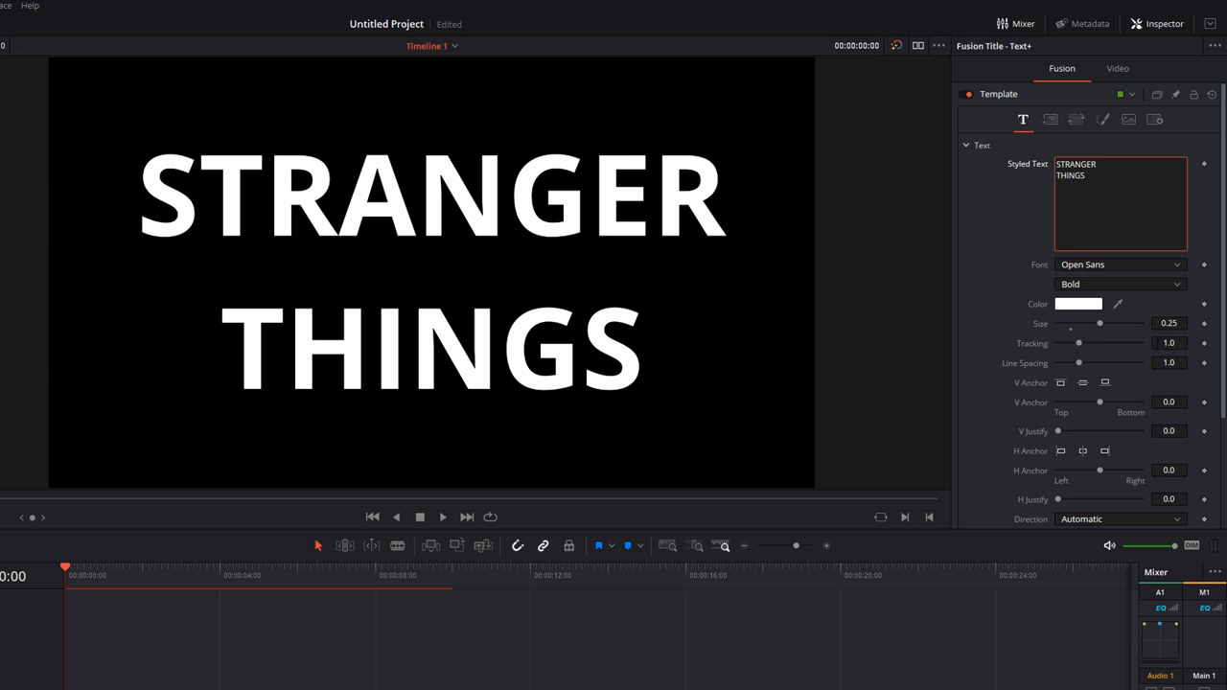
drag(1082, 362, 1072, 363)
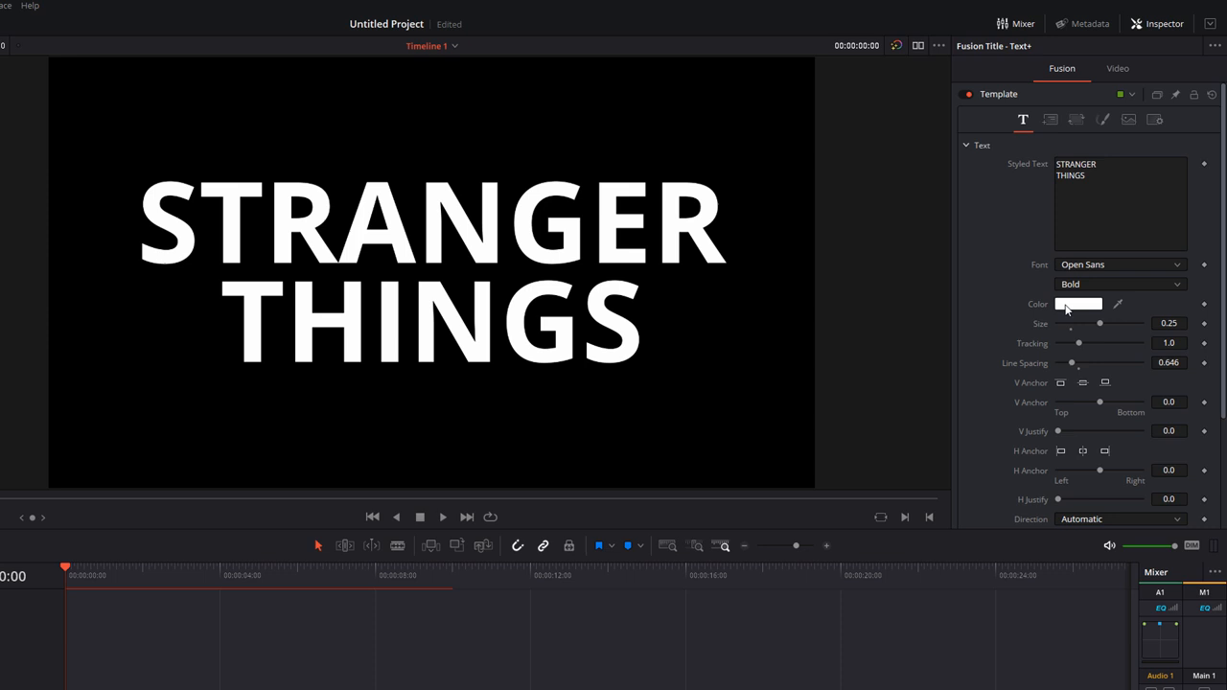
click(1120, 265)
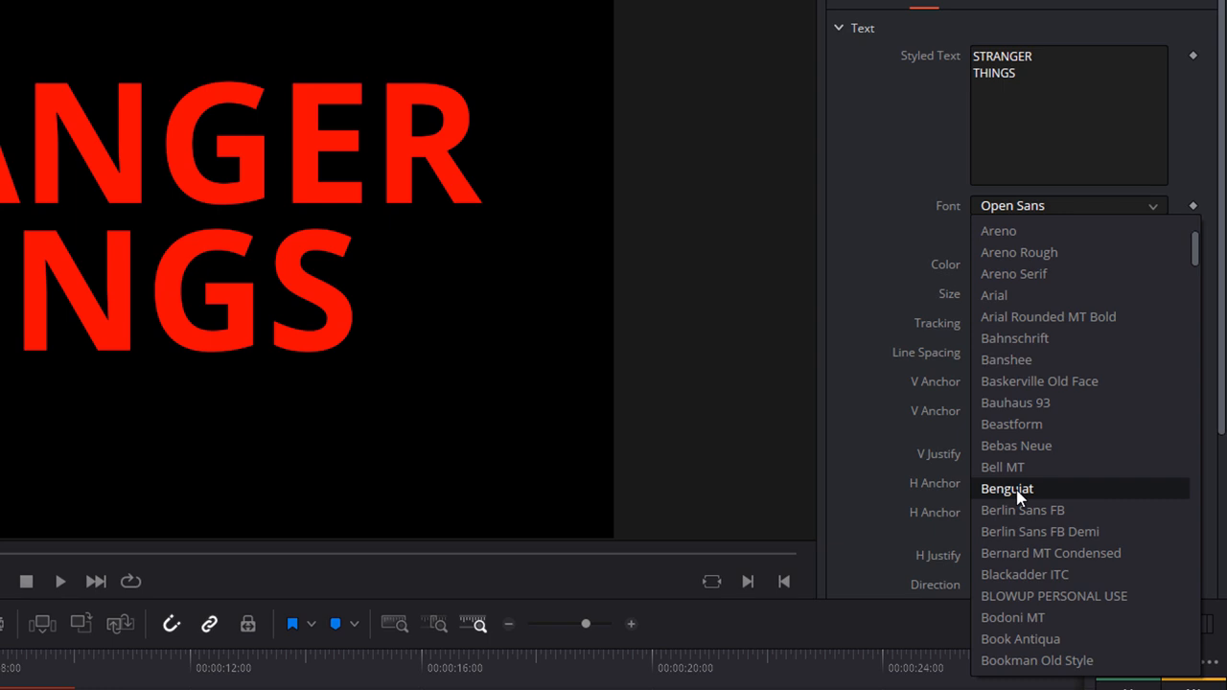
click(1007, 489)
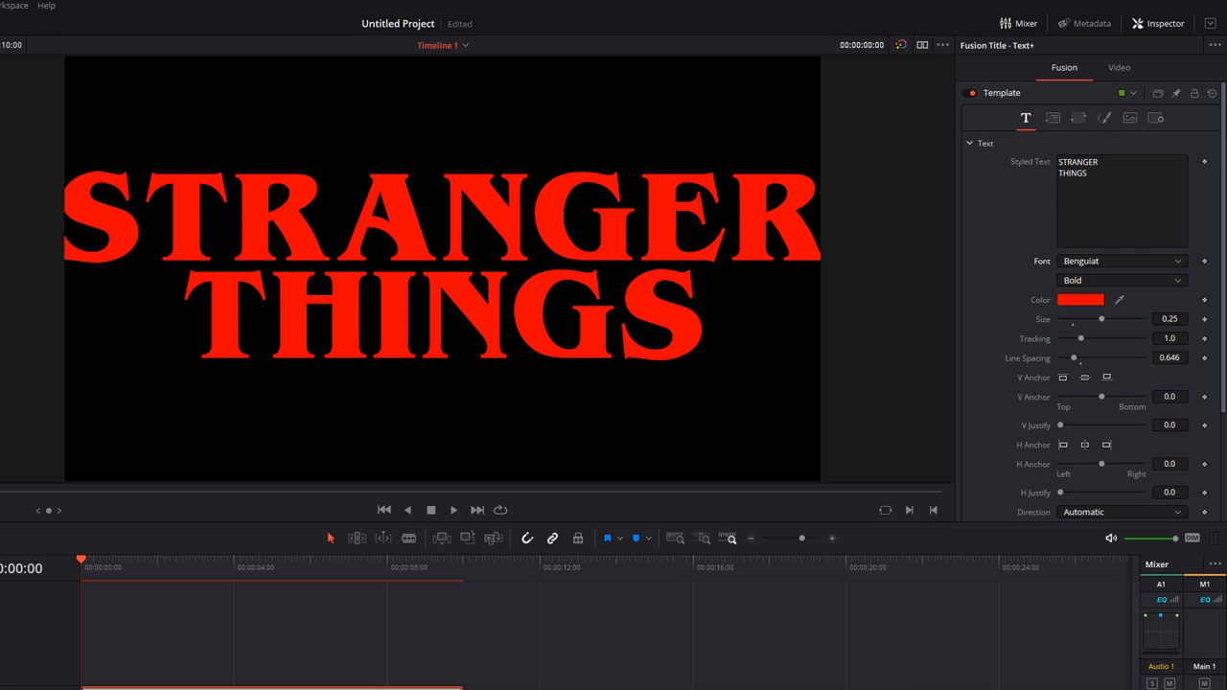
Set the Shading appearance to outline and enable a second element named Red Outline
click(1101, 119)
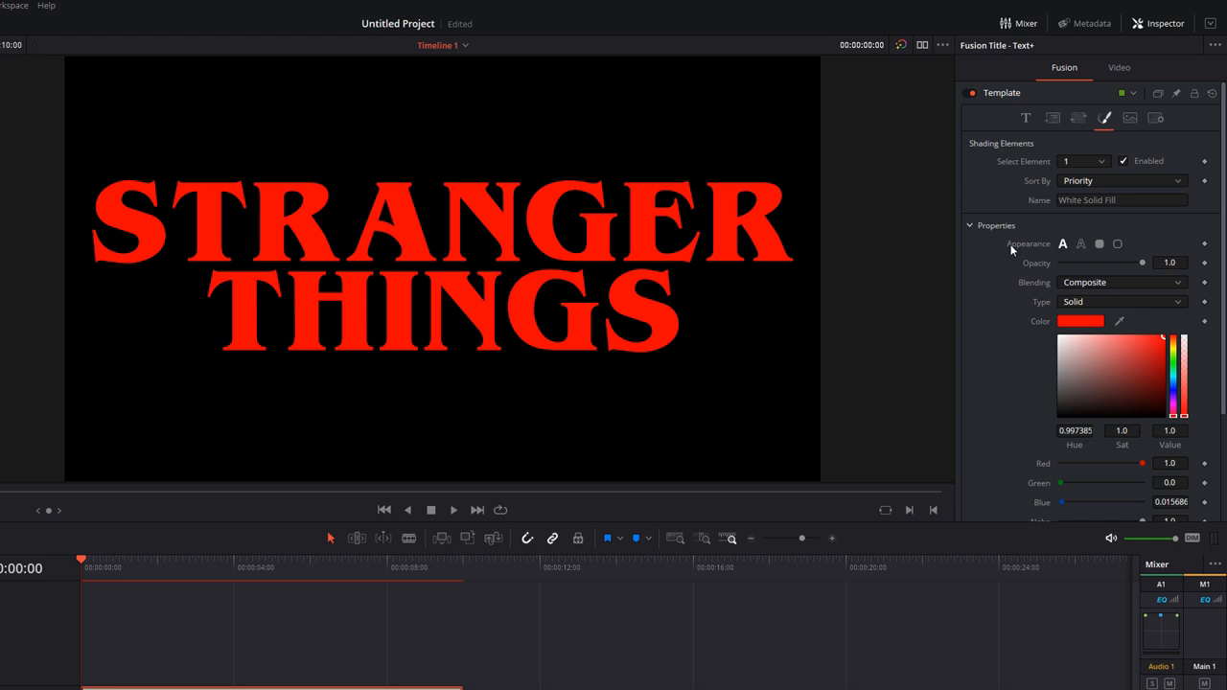
mouse_move(399, 215)
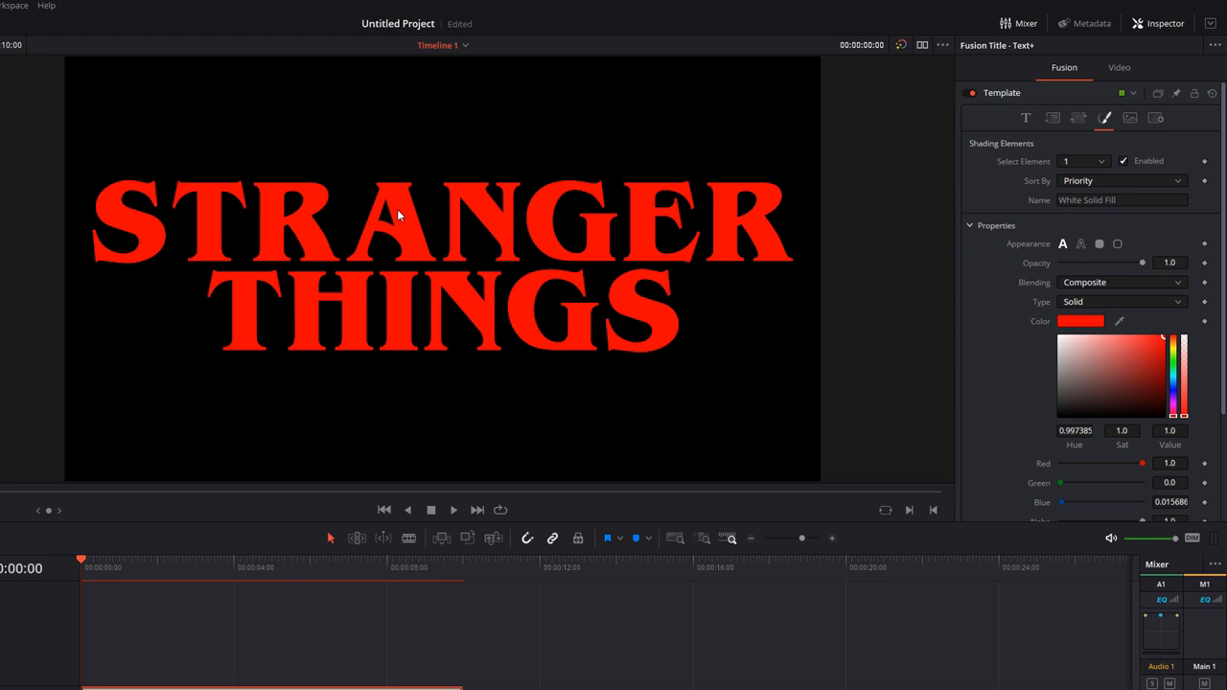
click(1081, 244)
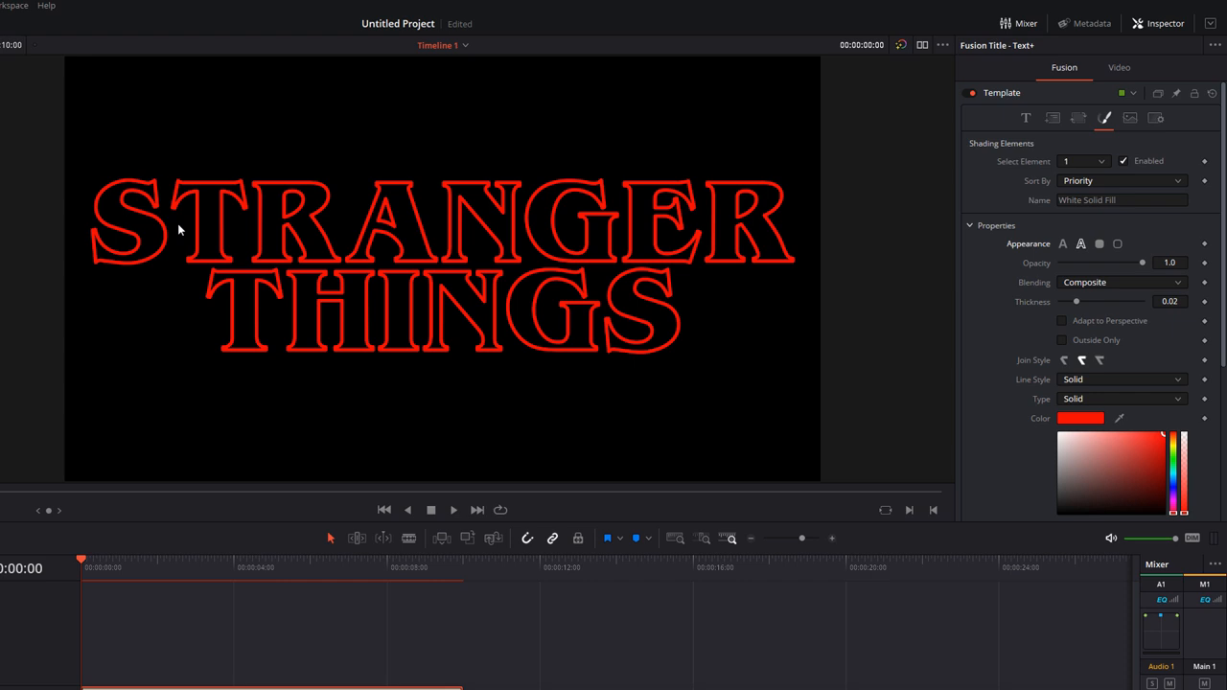
mouse_move(545, 255)
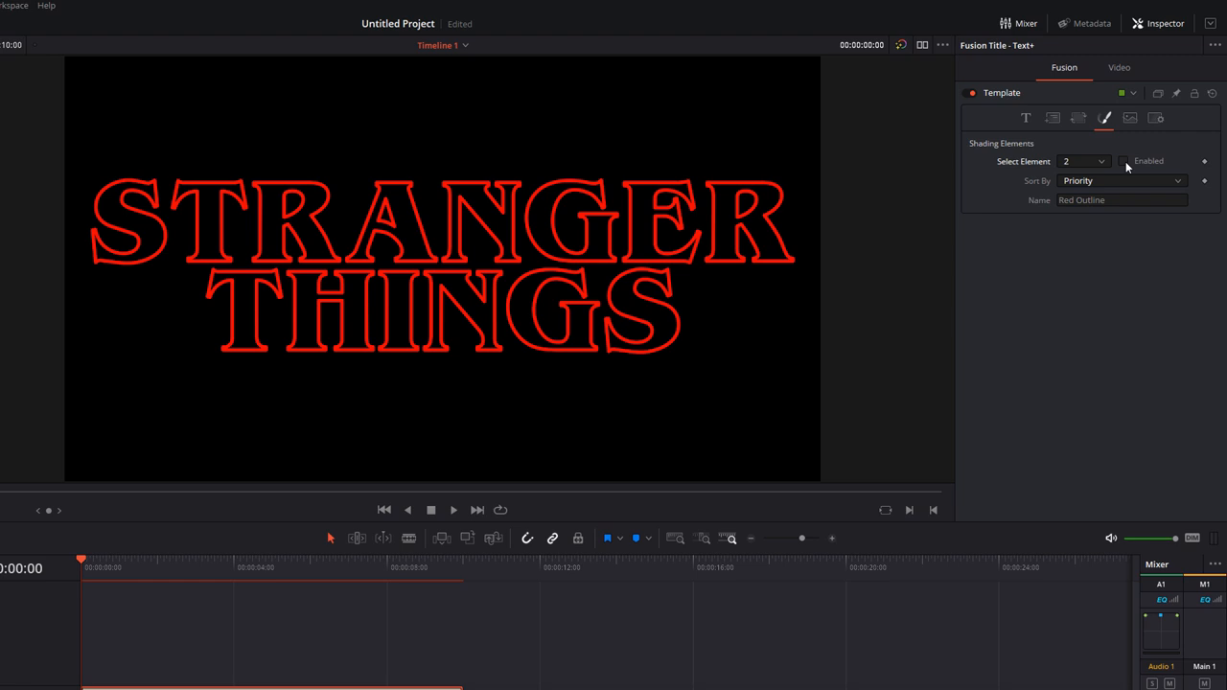
click(1126, 161)
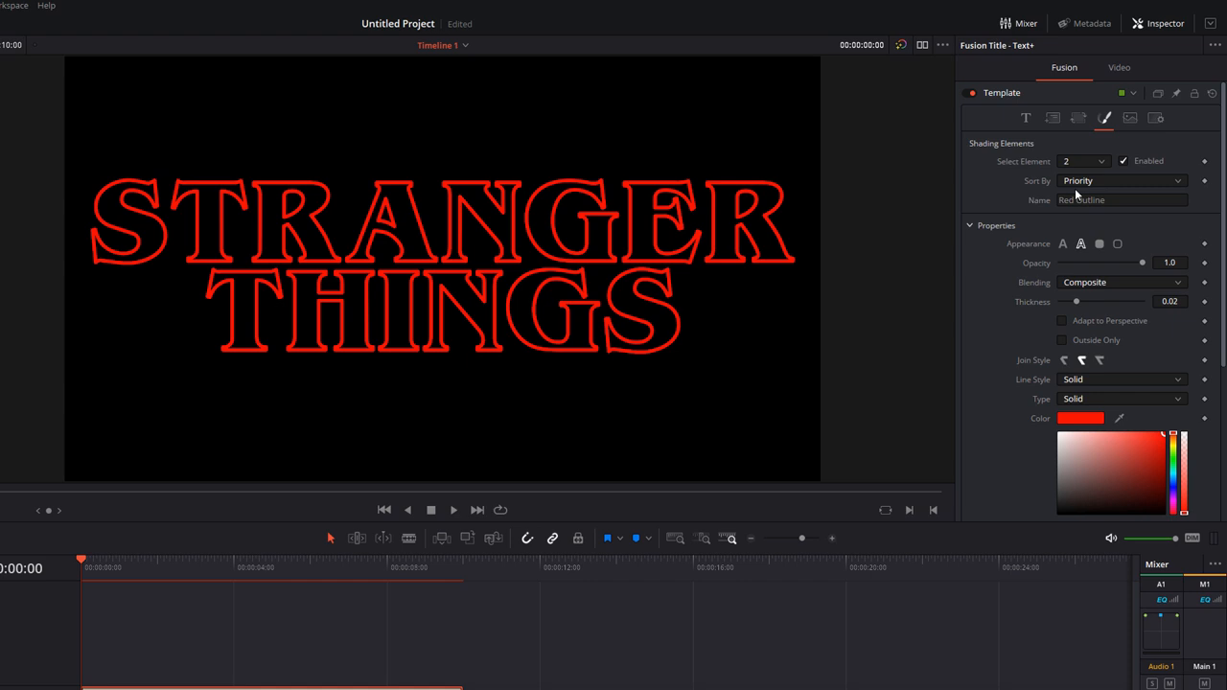
mouse_move(1077, 438)
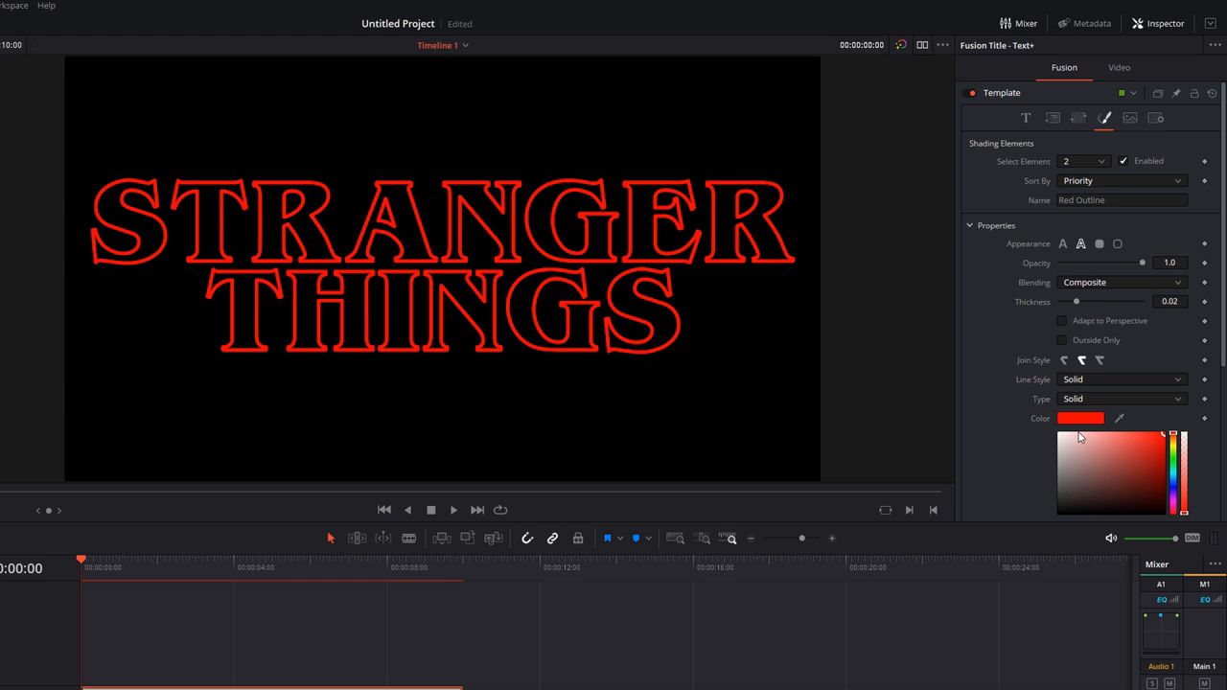
Raise the outline Softness X/Y to about 10 for a red neon glow
scroll(down, 3)
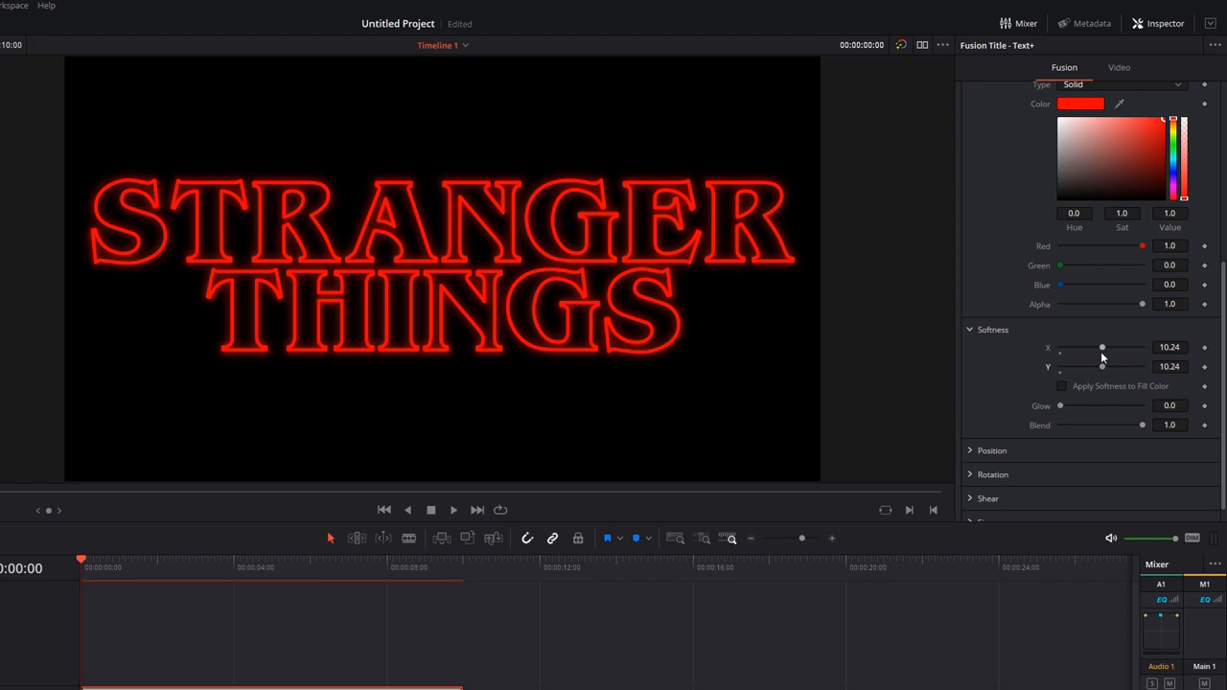
drag(1061, 406, 1082, 407)
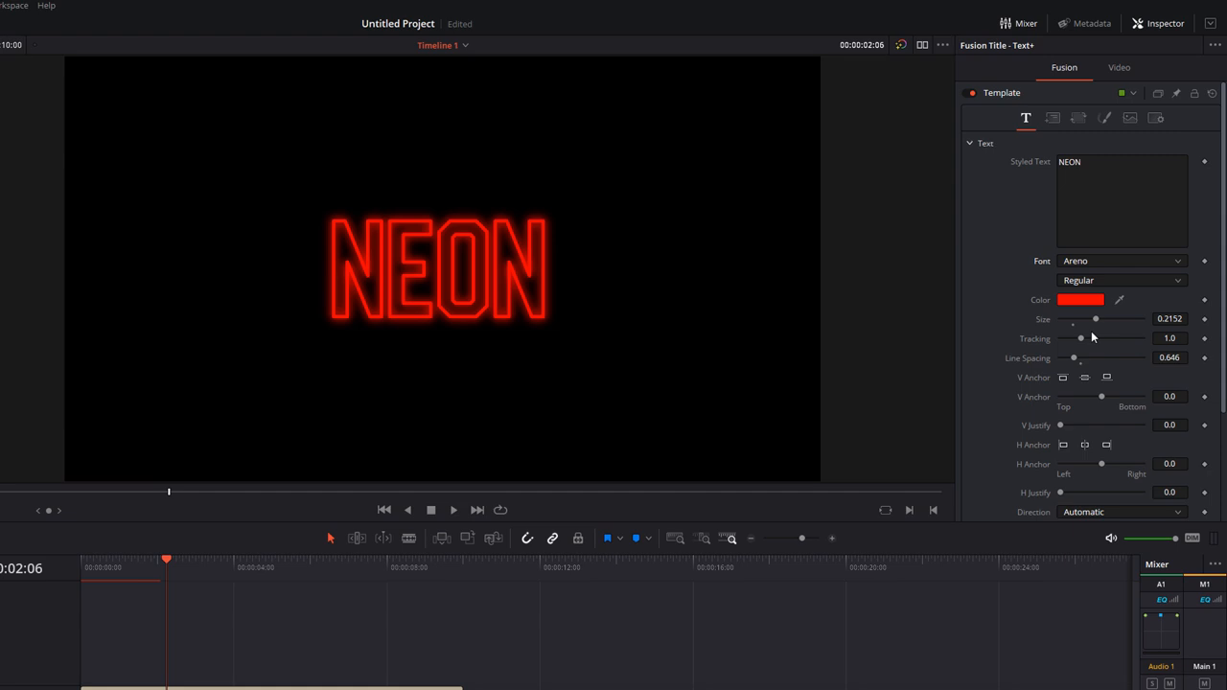
Change the title to a blue NEON in Areno Regular on Timeline 2
click(1095, 300)
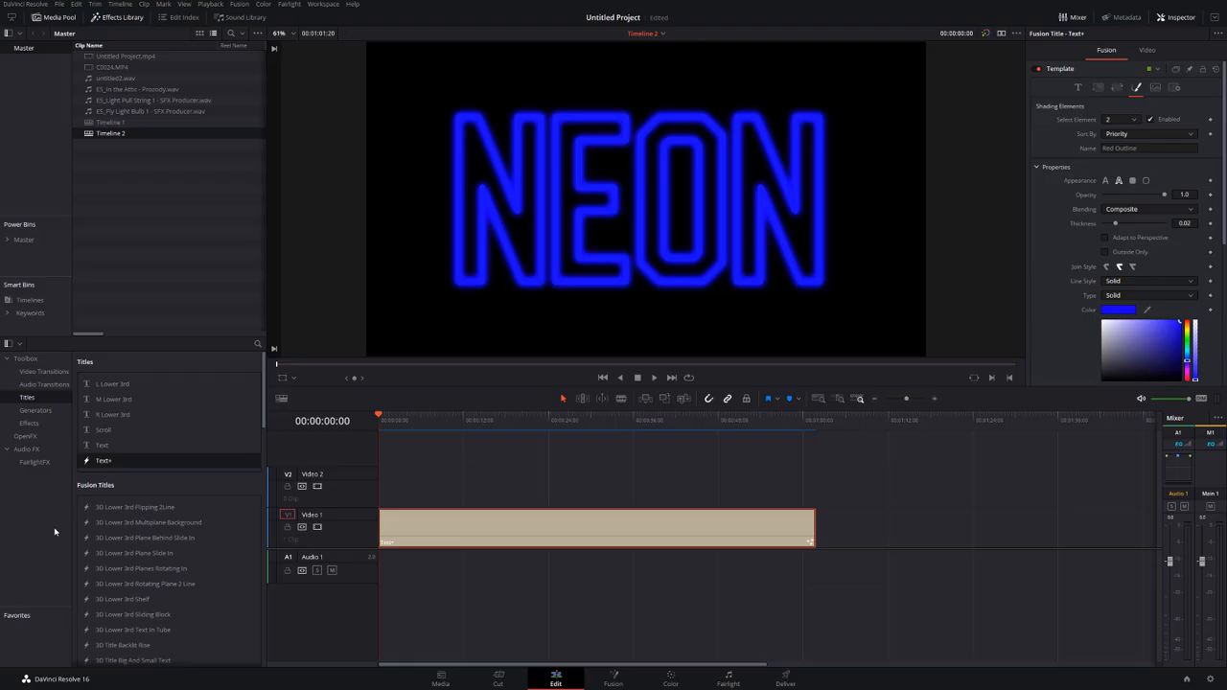
Keyframe element 2's Enabled state off and on over several frames and preview the flicker
click(395, 424)
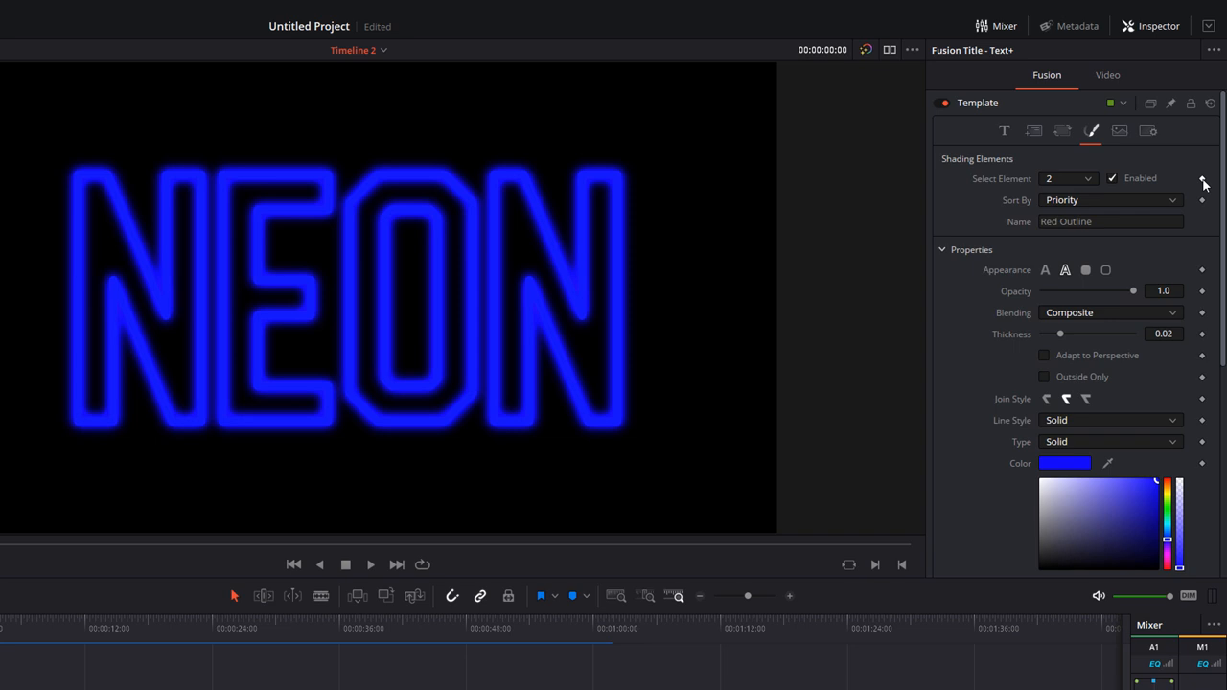
click(1114, 179)
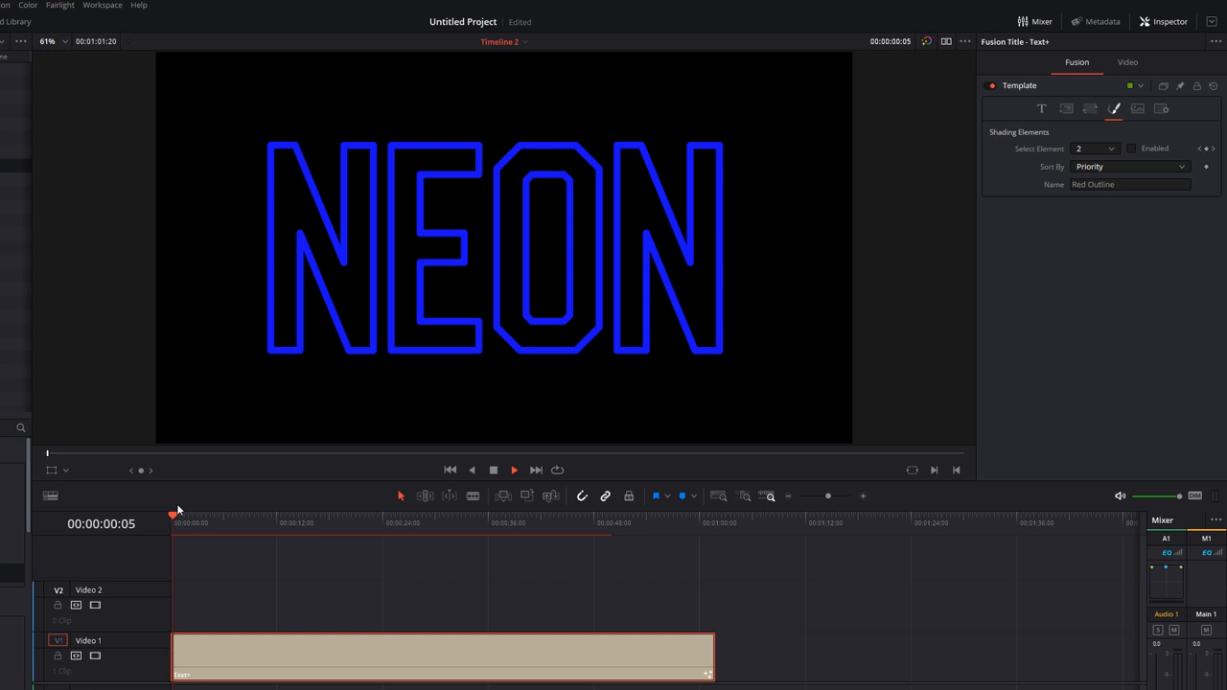
click(1131, 147)
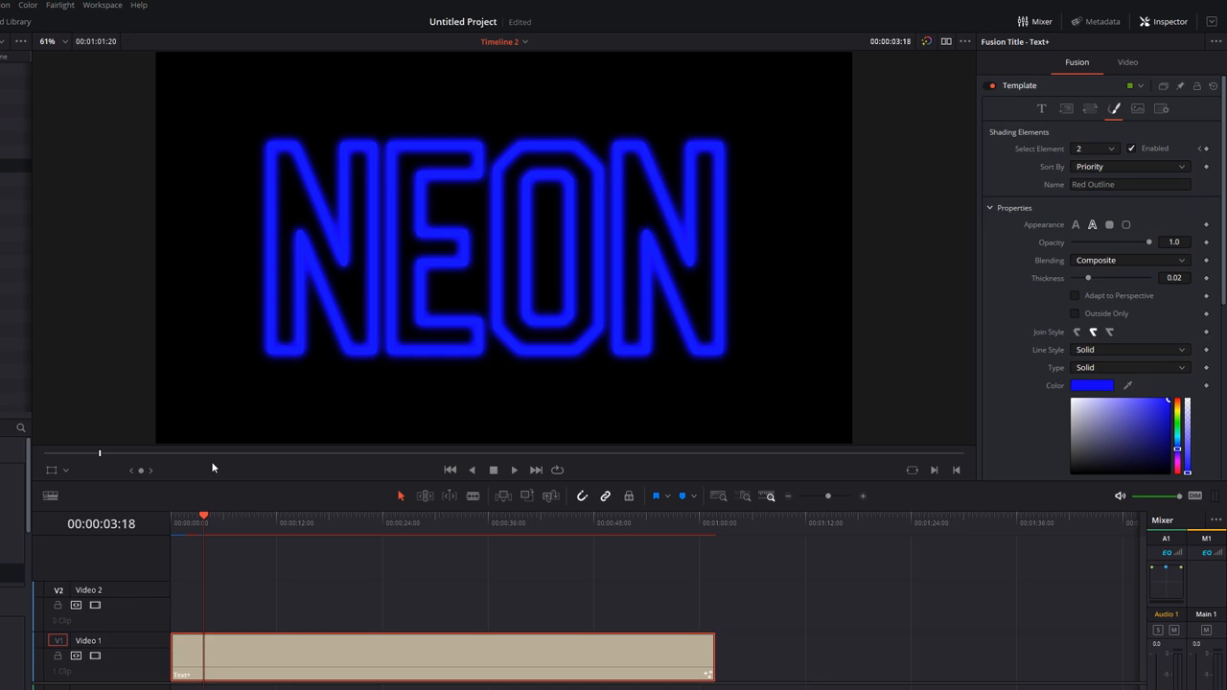